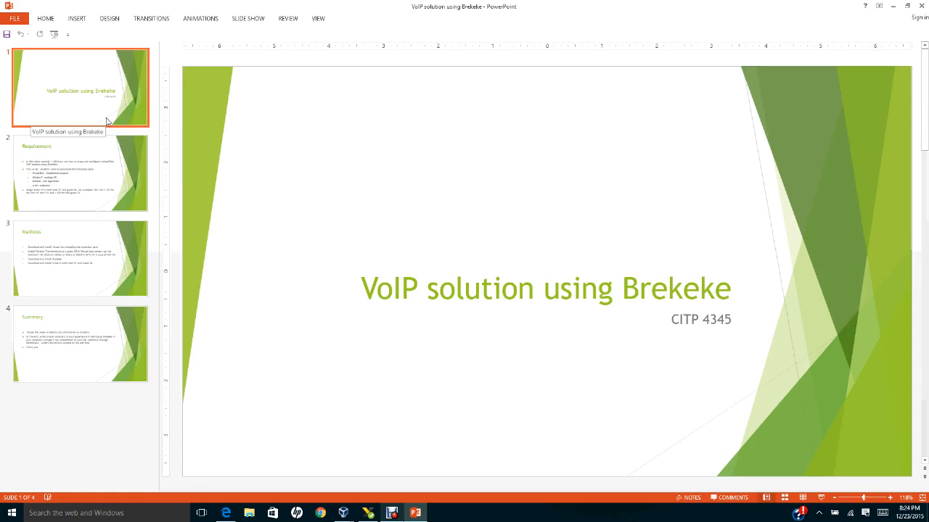
{"action": "mouse_move", "coordinate": [120, 155]}
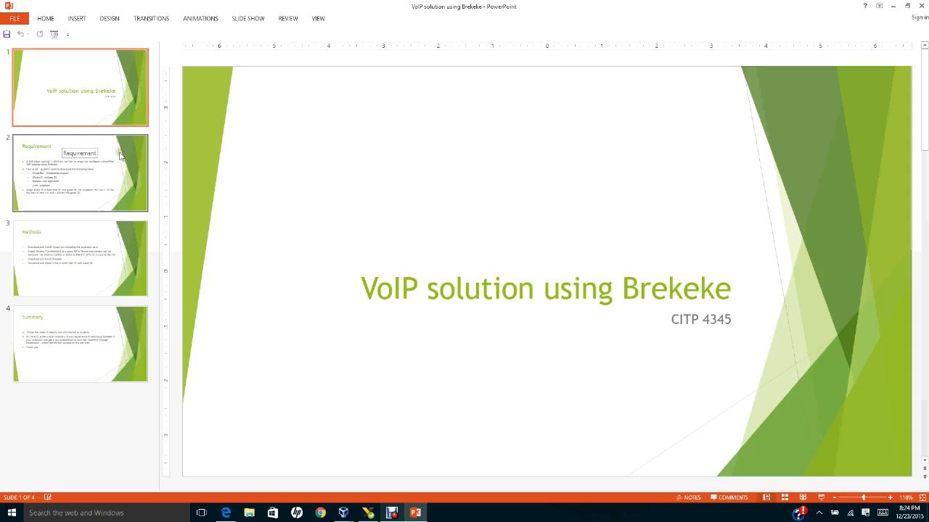
{"action": "mouse_move", "coordinate": [76, 174]}
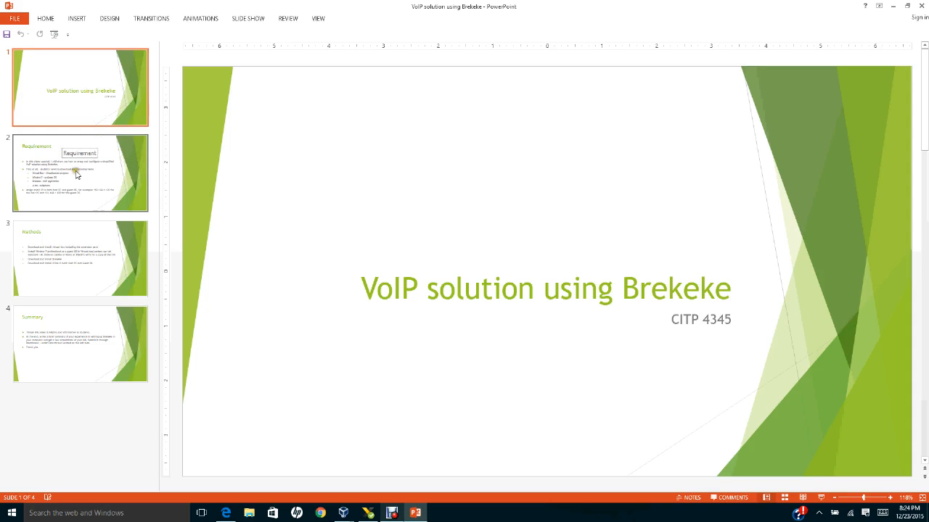
Display the Requirement slide listing the downloads and static IP setup.
{"action": "left_click", "coordinate": [80, 171]}
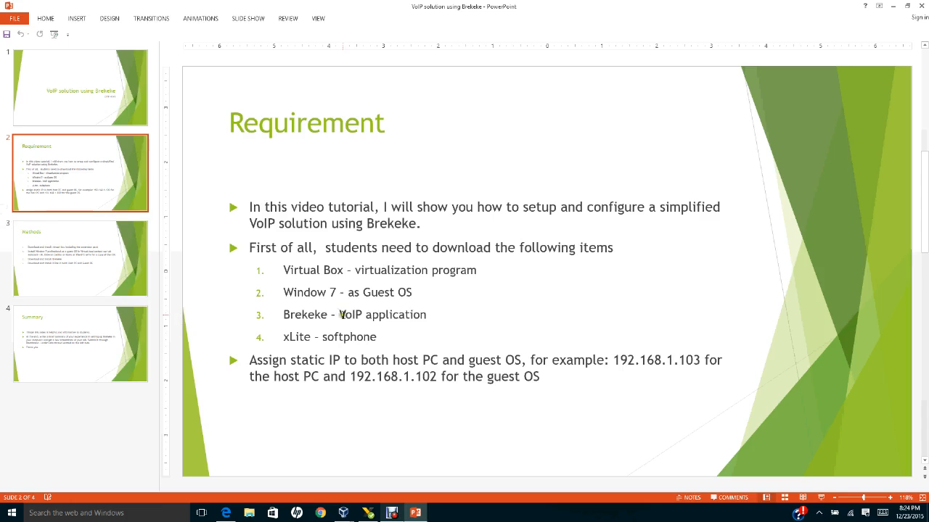
{"action": "mouse_move", "coordinate": [465, 281]}
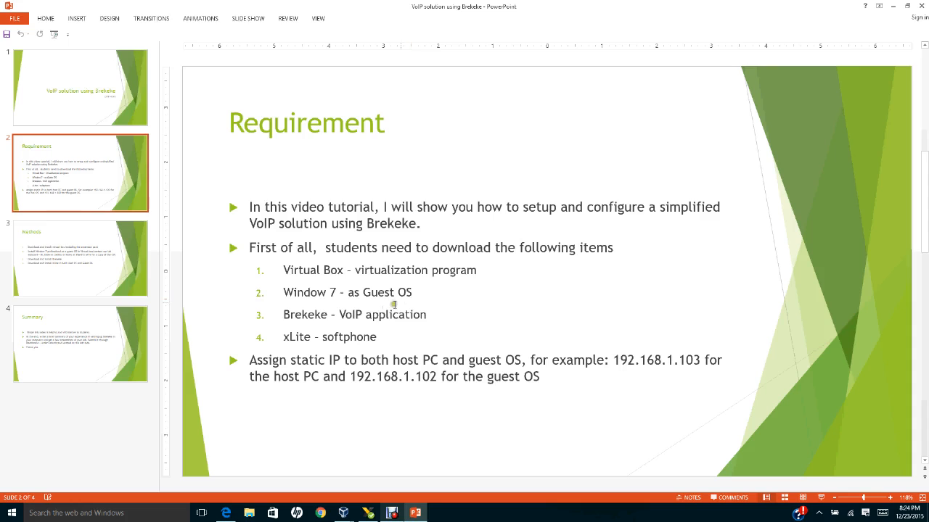
{"action": "mouse_move", "coordinate": [383, 321]}
{"action": "type", "text": "s"}
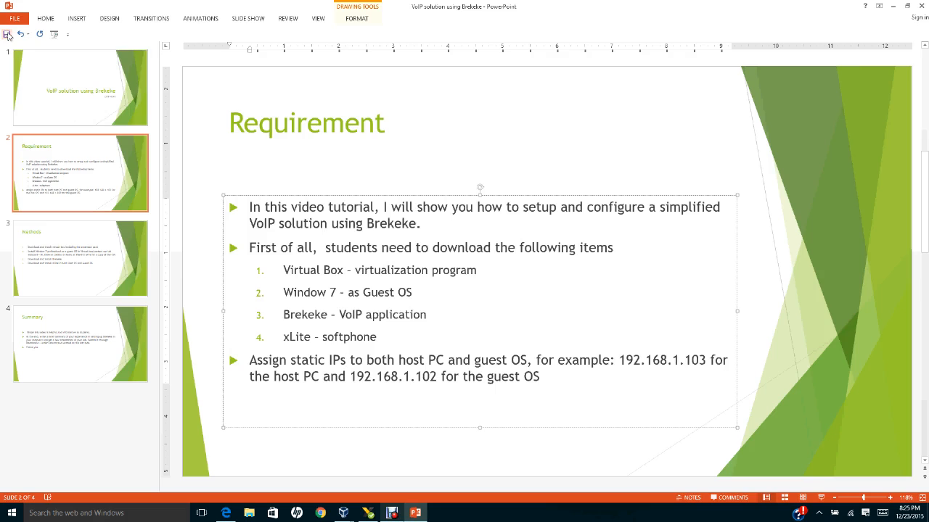
{"action": "mouse_move", "coordinate": [481, 332]}
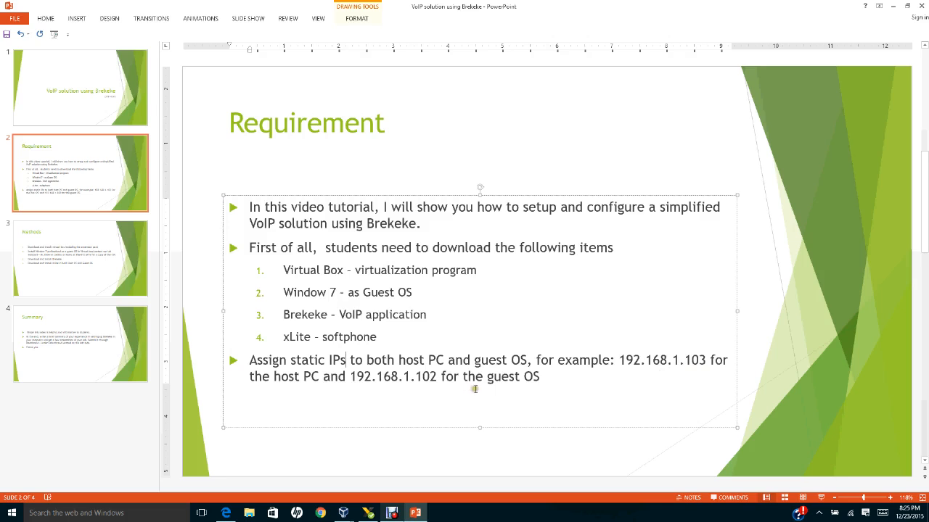
{"action": "mouse_move", "coordinate": [394, 390]}
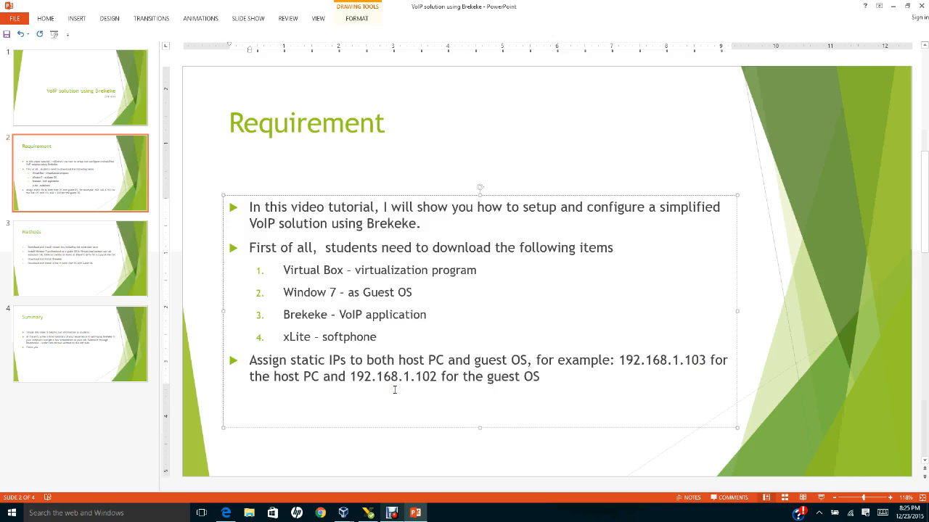
Bring Edge to the front on the Free X-Lite Softphone Download tab.
{"action": "left_click", "coordinate": [79, 259]}
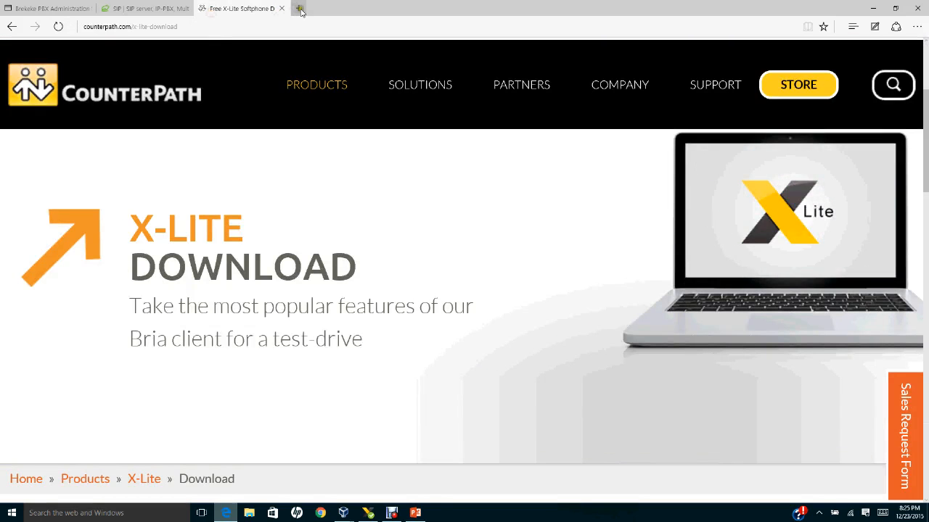
Open virtualbox.org in a new browser tab.
{"action": "left_click", "coordinate": [298, 8]}
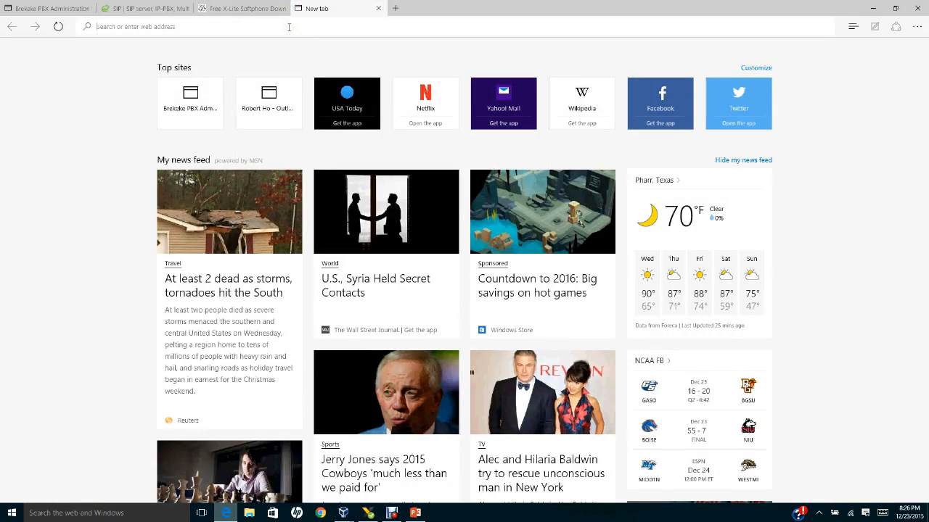
{"action": "type", "text": "virtualbox.org/"}
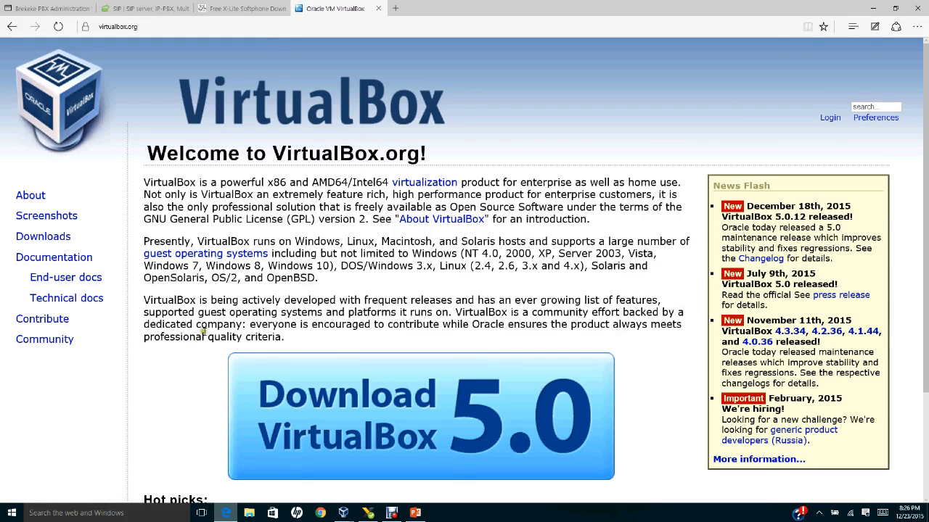
{"action": "mouse_move", "coordinate": [43, 236]}
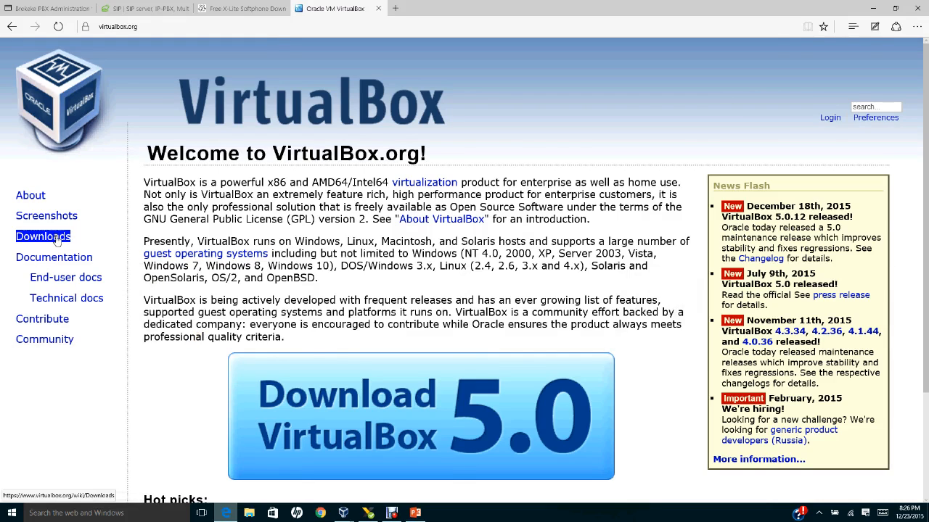
Go to the Download VirtualBox page with the 5.0.12 platform packages.
{"action": "left_click", "coordinate": [43, 237]}
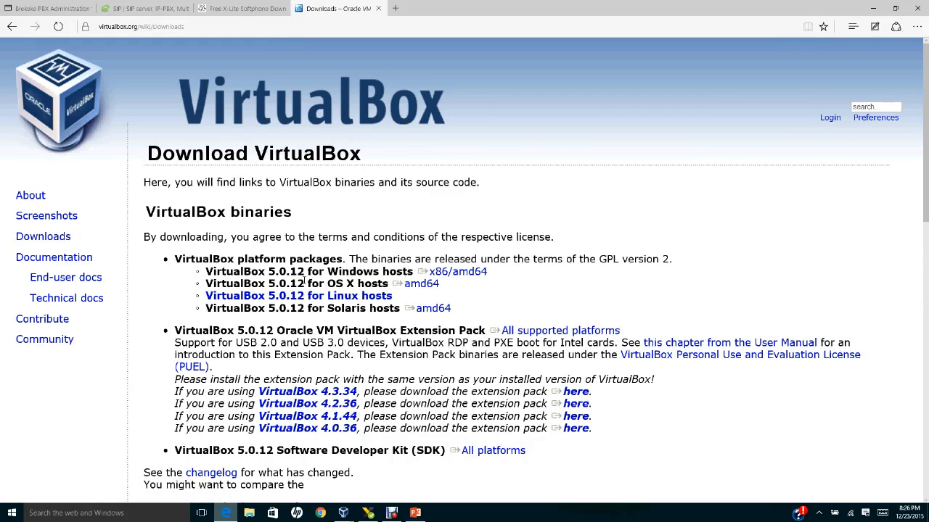
{"action": "mouse_move", "coordinate": [351, 266]}
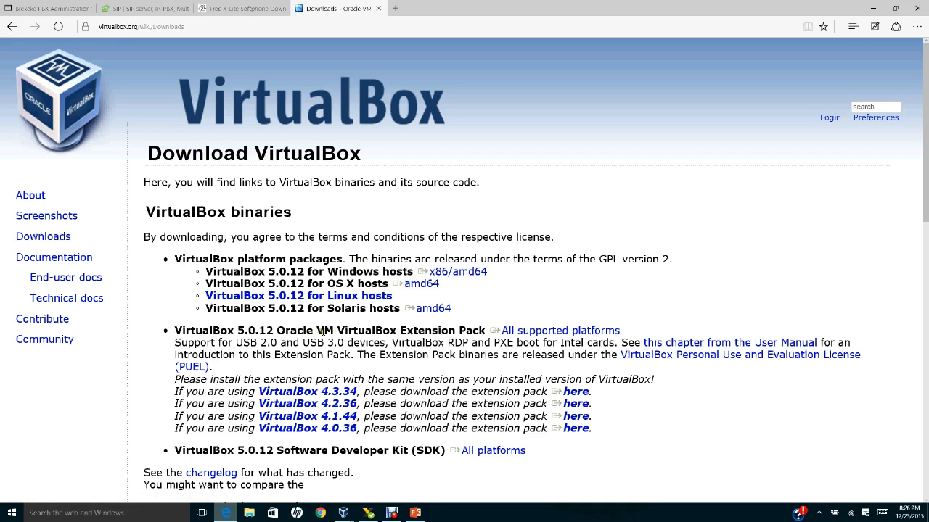
{"action": "mouse_move", "coordinate": [378, 334]}
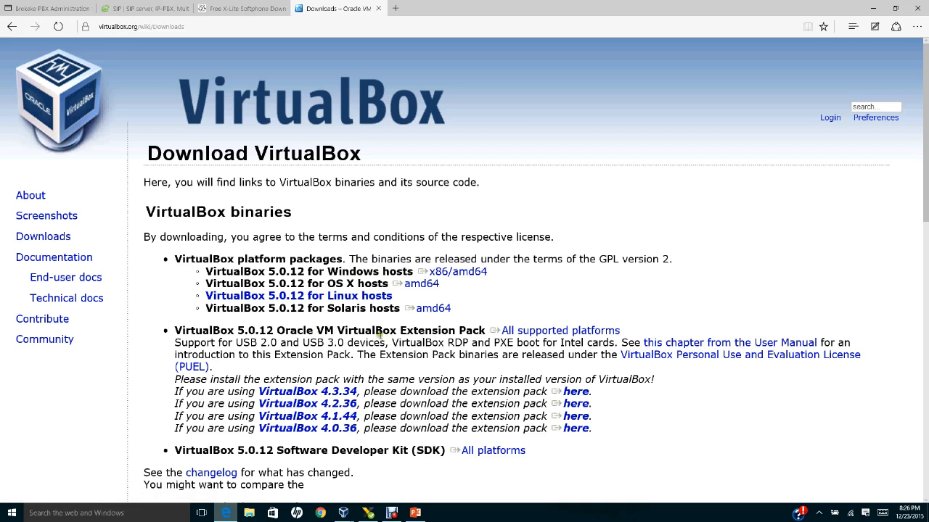
{"action": "mouse_move", "coordinate": [440, 339]}
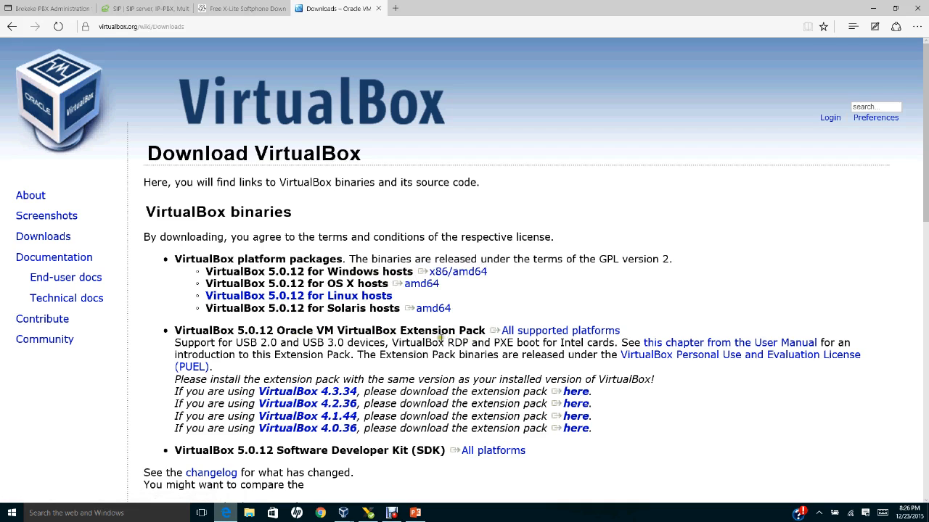
{"action": "mouse_move", "coordinate": [472, 340]}
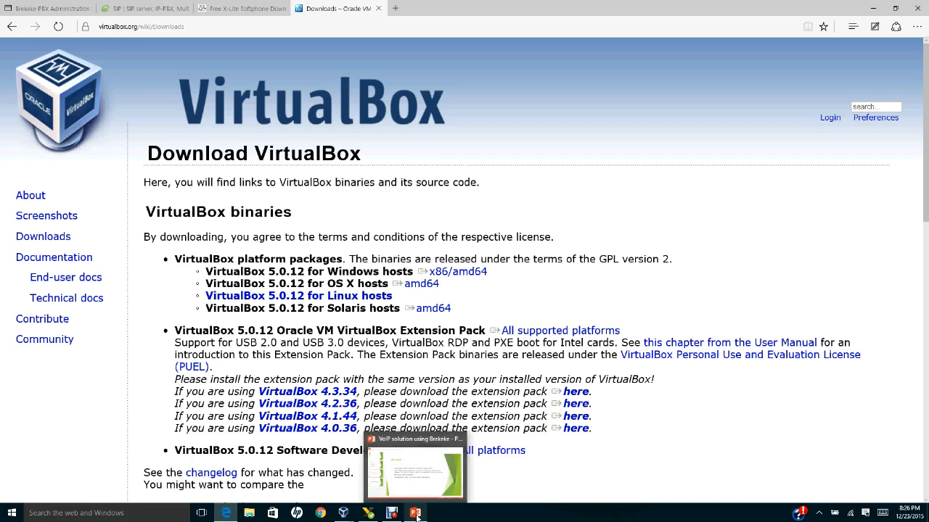
Return to the presentation deck on the Methods slide.
{"action": "left_click", "coordinate": [416, 512]}
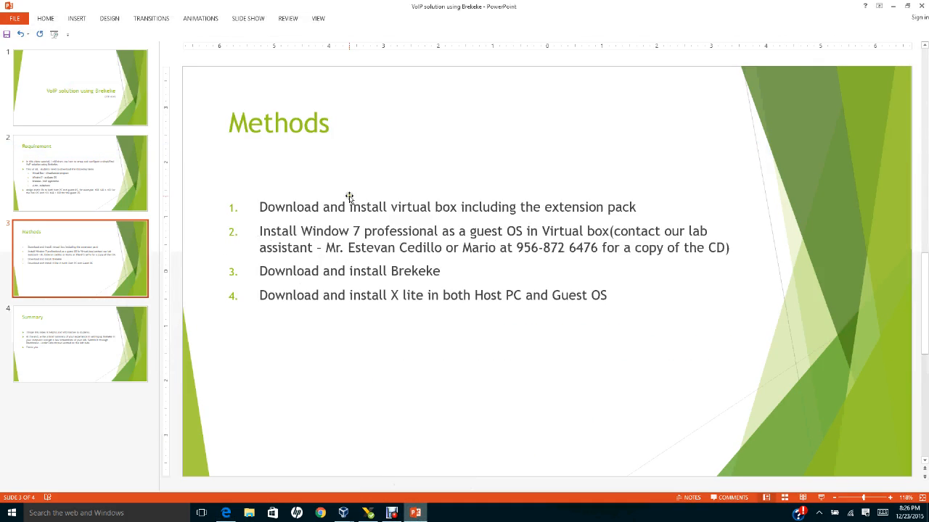
{"action": "mouse_move", "coordinate": [469, 220]}
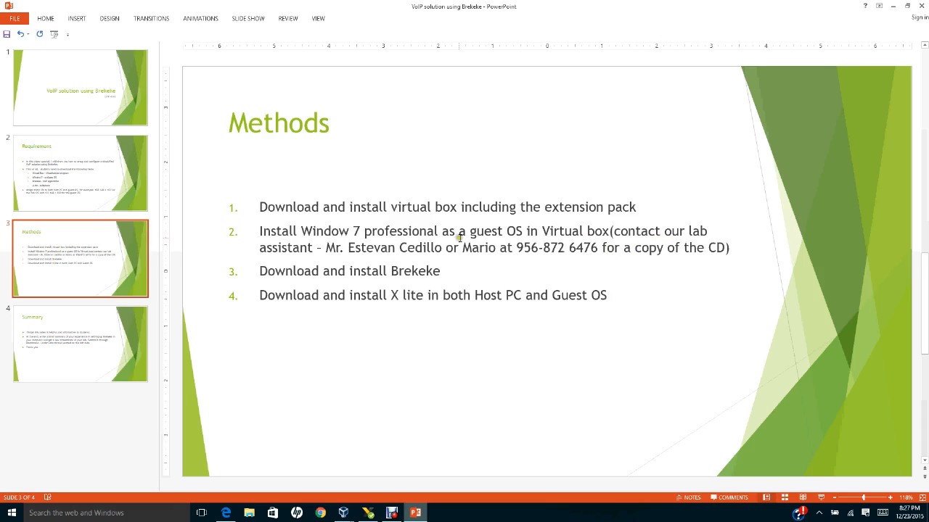
{"action": "mouse_move", "coordinate": [378, 258]}
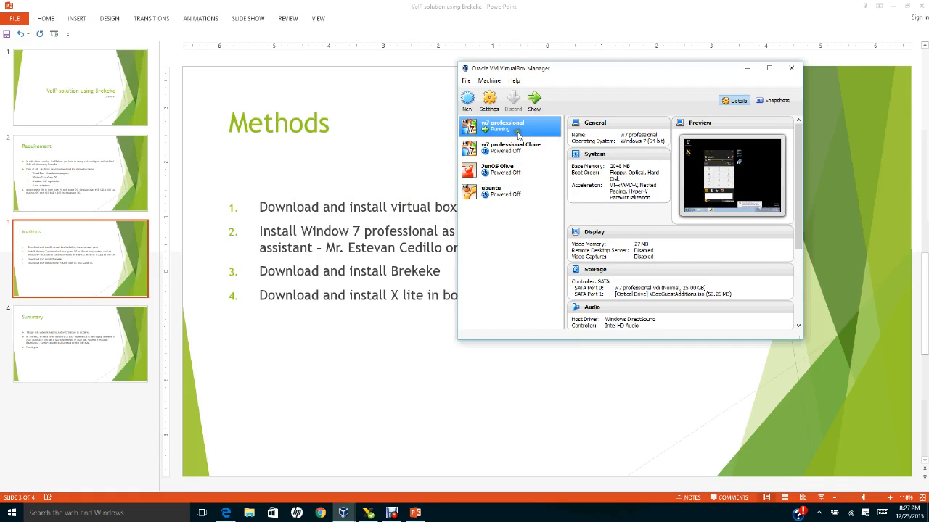
{"action": "mouse_move", "coordinate": [518, 135]}
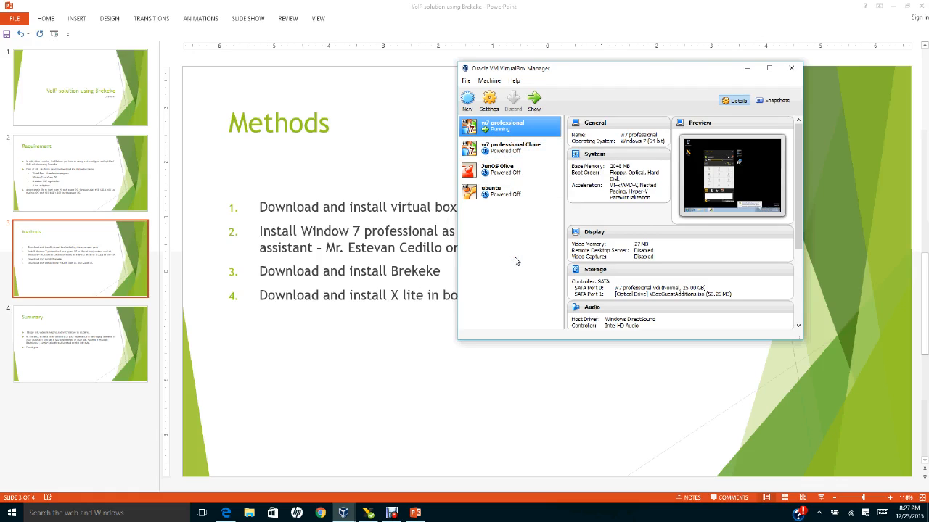
{"action": "mouse_move", "coordinate": [467, 100]}
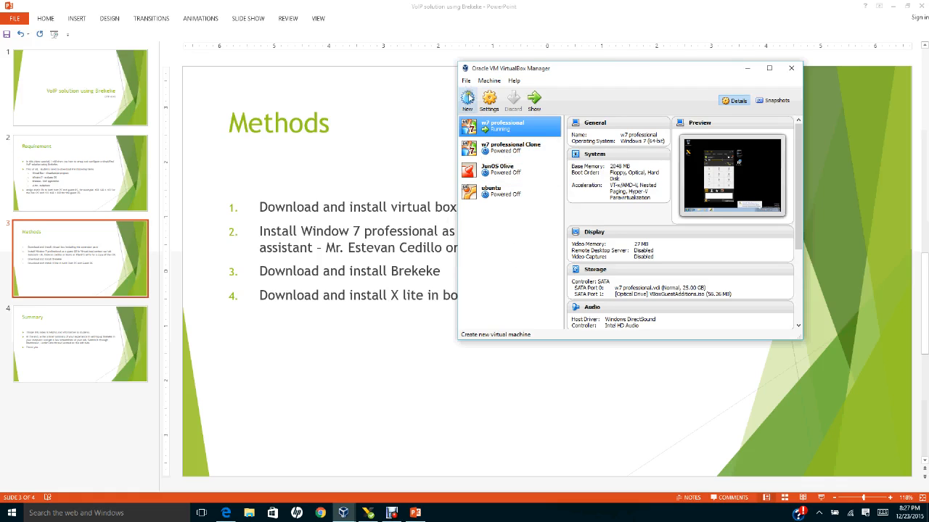
Start the Create Virtual Machine wizard, review it and cancel without creating a VM.
{"action": "left_click", "coordinate": [467, 99]}
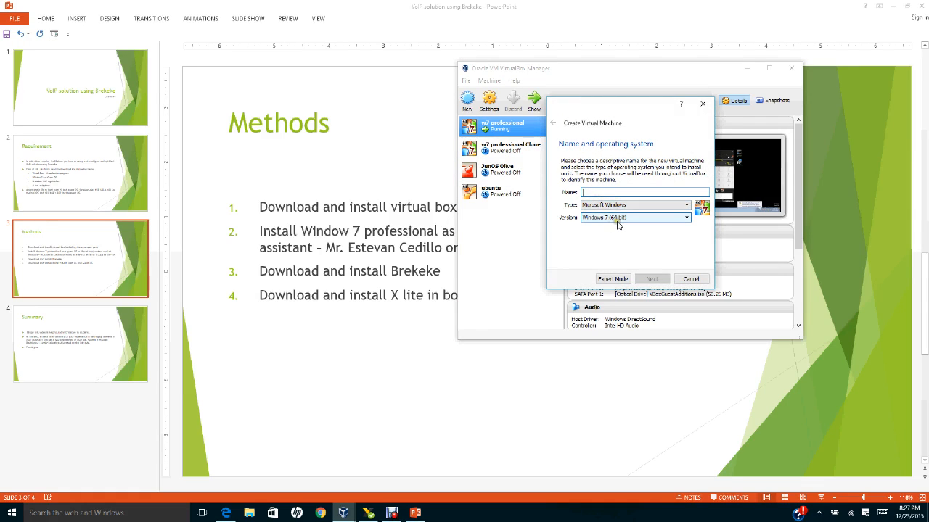
{"action": "left_click", "coordinate": [685, 218]}
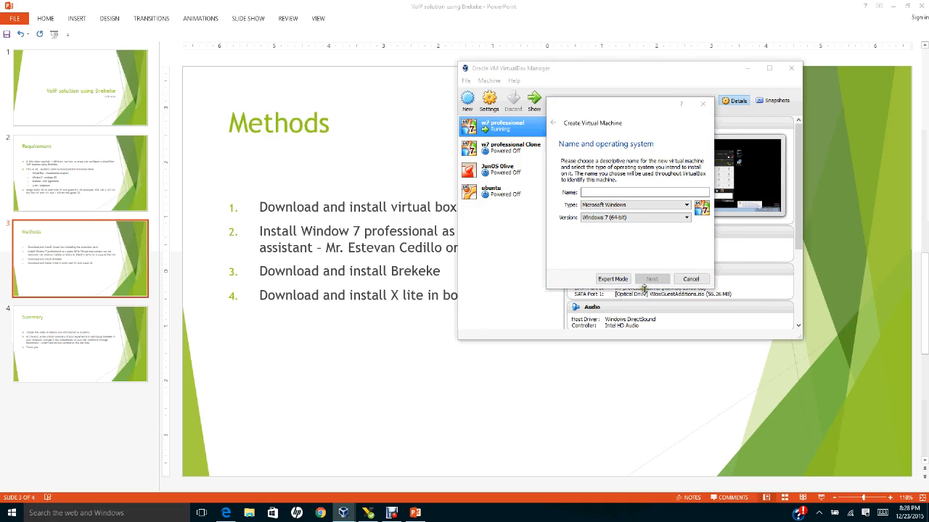
{"action": "left_click", "coordinate": [690, 279]}
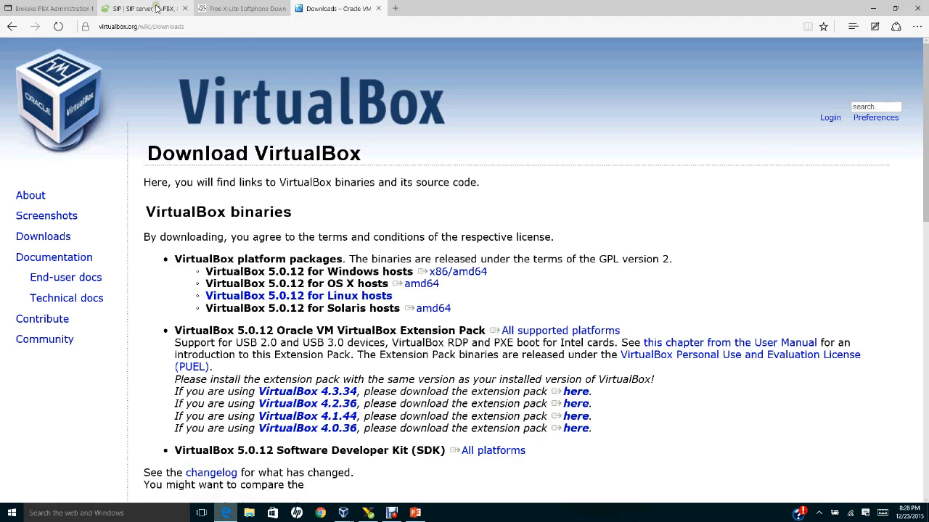
Visit the Brekeke Downloads page, then minimize the browser to reveal the X-Lite softphone.
{"action": "left_click", "coordinate": [43, 8]}
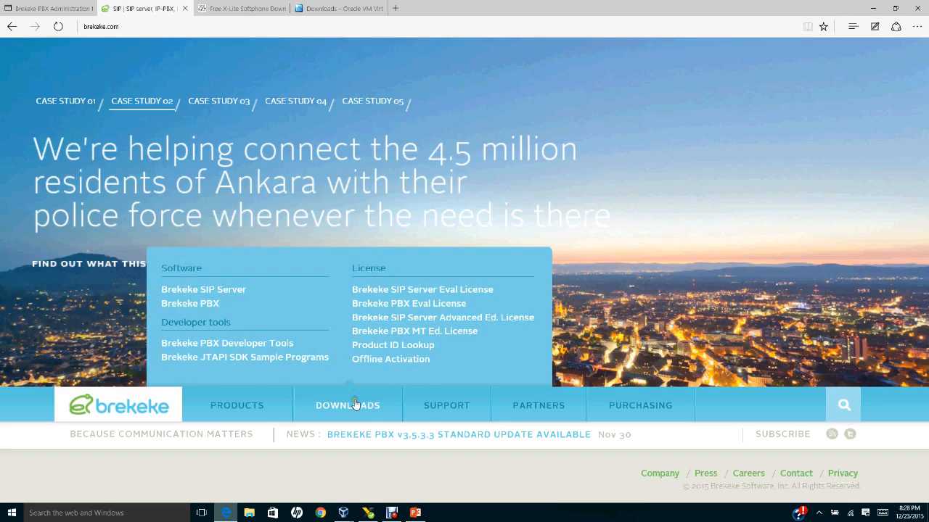
{"action": "left_click", "coordinate": [347, 405]}
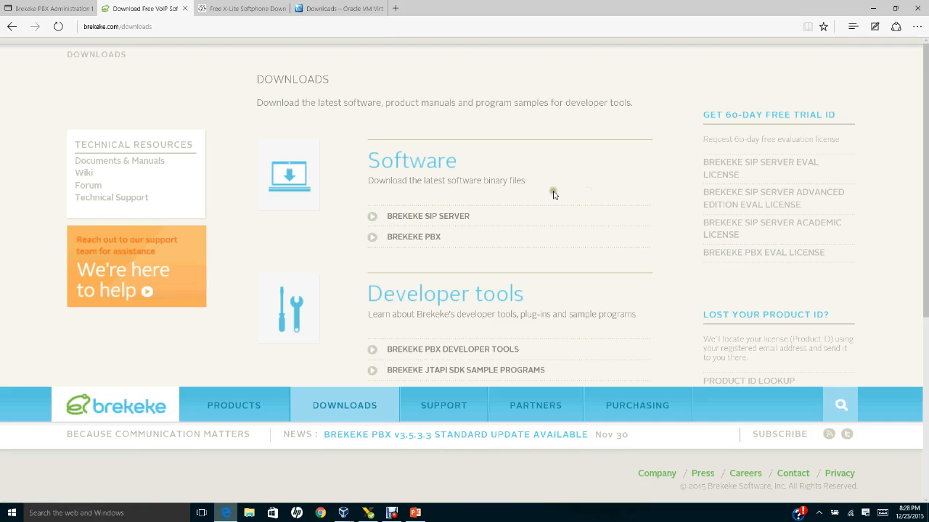
{"action": "mouse_move", "coordinate": [413, 236]}
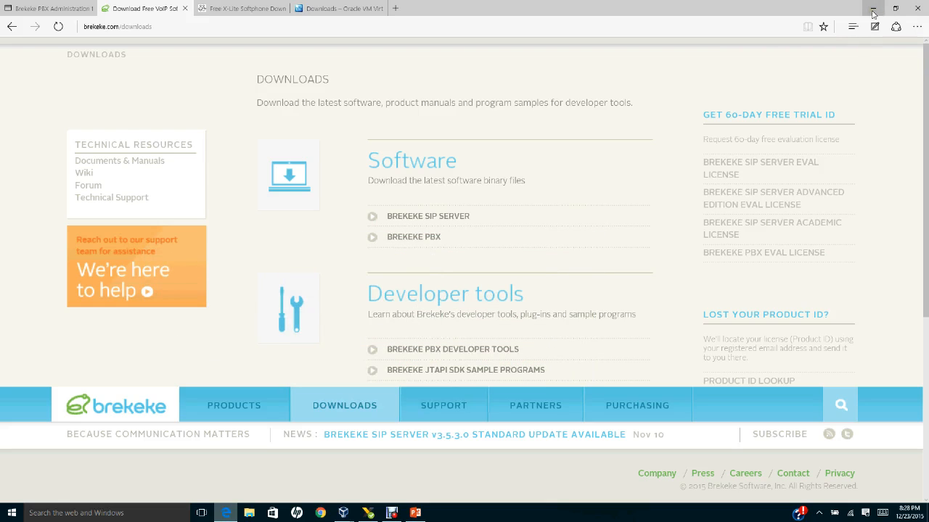
{"action": "left_click", "coordinate": [415, 512]}
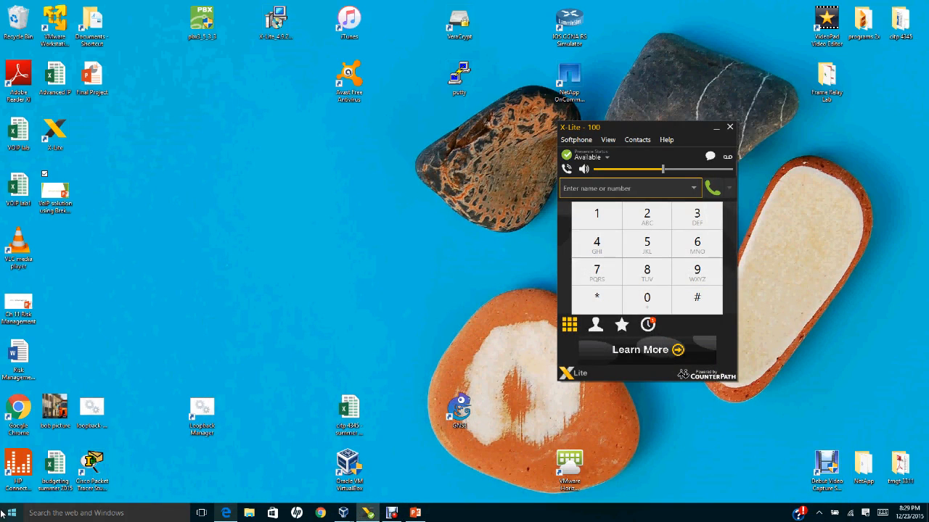
Bring up the Start menu's app list over the desktop.
{"action": "left_click", "coordinate": [9, 512]}
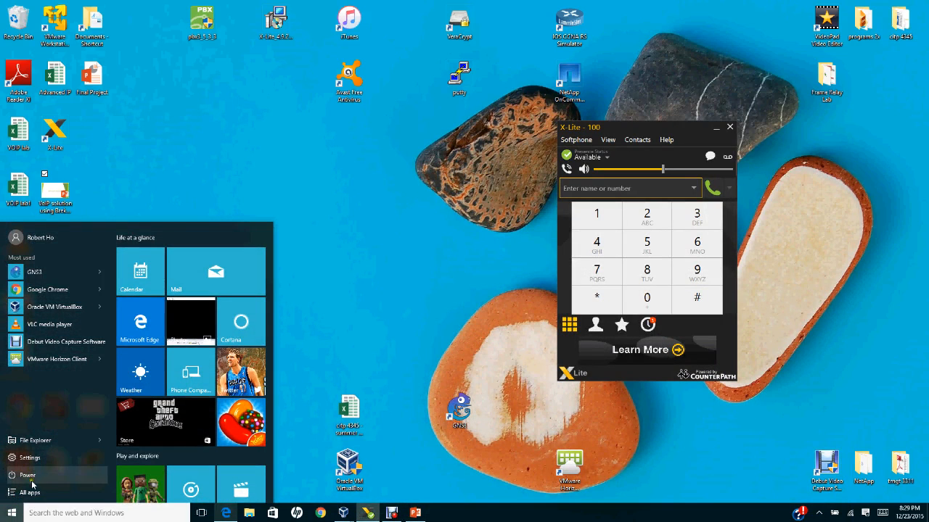
{"action": "left_click", "coordinate": [27, 493]}
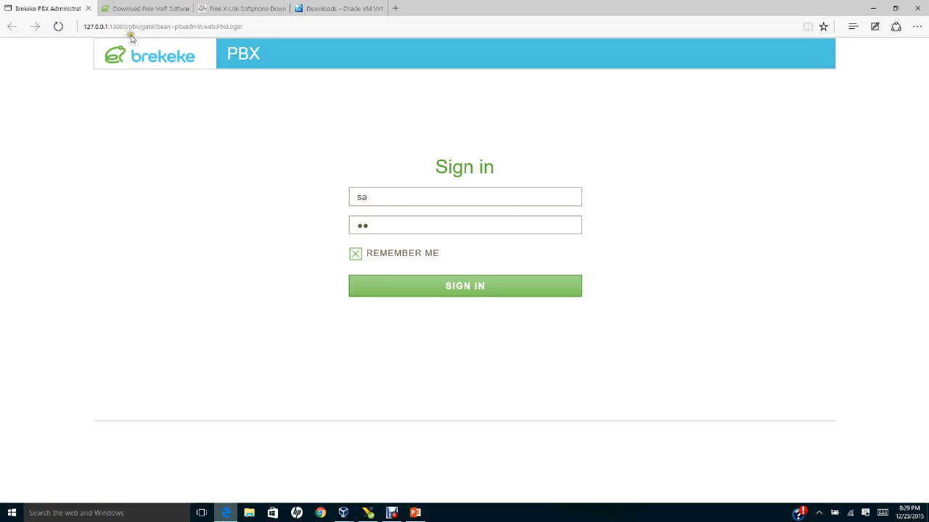
{"action": "mouse_move", "coordinate": [148, 51]}
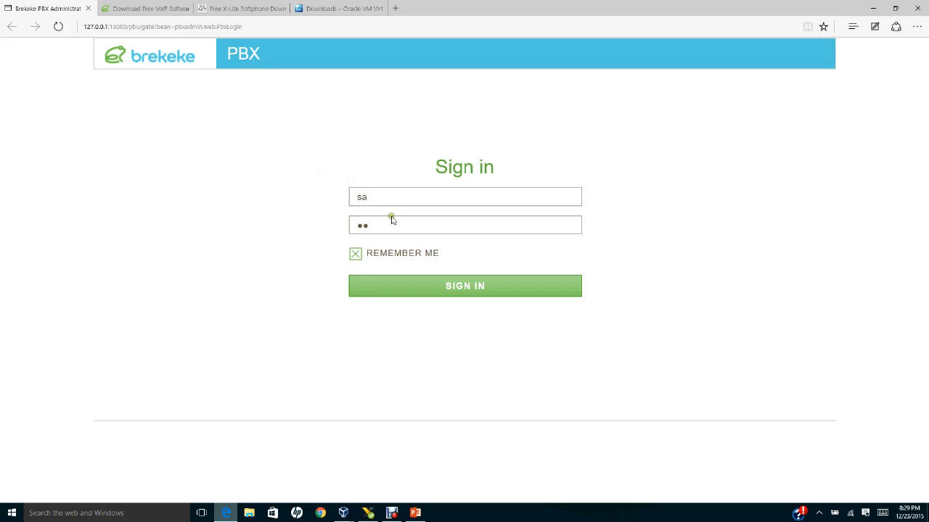
Submit the Brekeke PBX administrator sign-in with the entered credentials.
{"action": "left_click", "coordinate": [465, 197]}
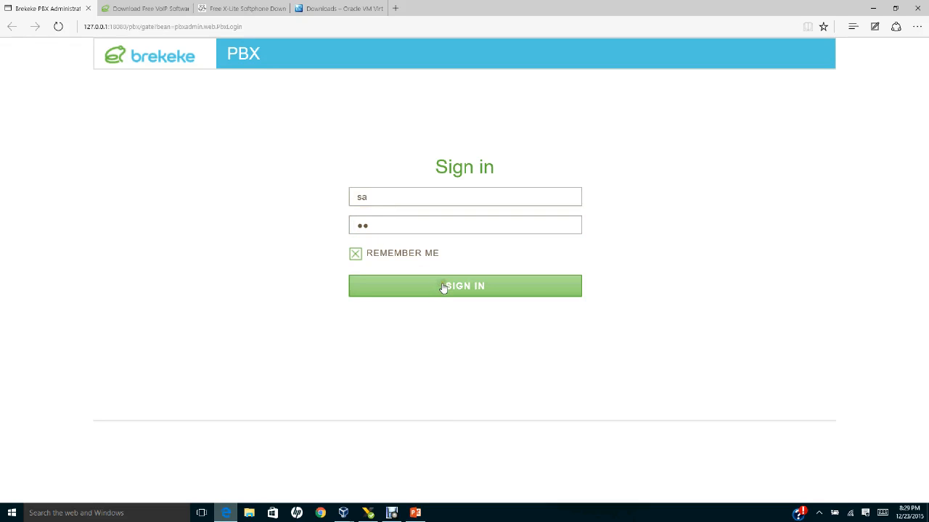
{"action": "left_click", "coordinate": [464, 285]}
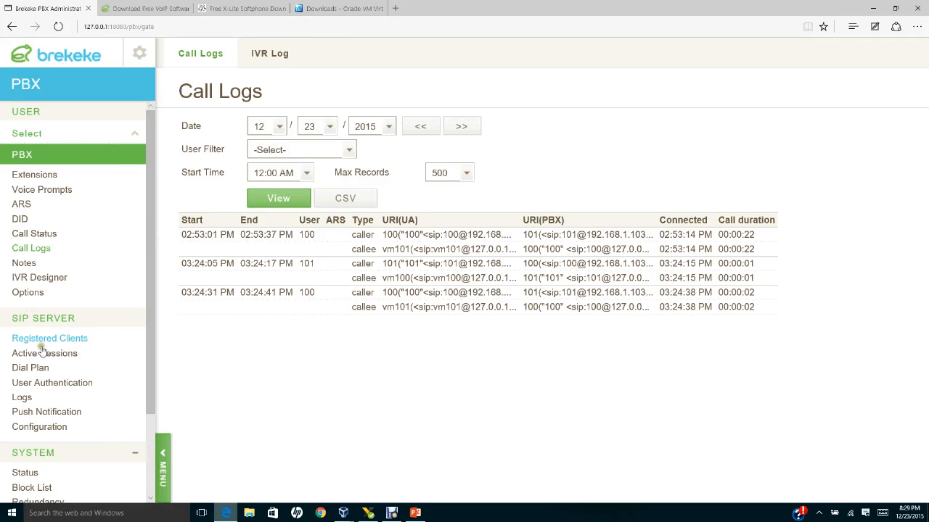
Review the Call Logs of extensions 100 and 101, then open another SIP server page.
{"action": "left_click", "coordinate": [24, 472]}
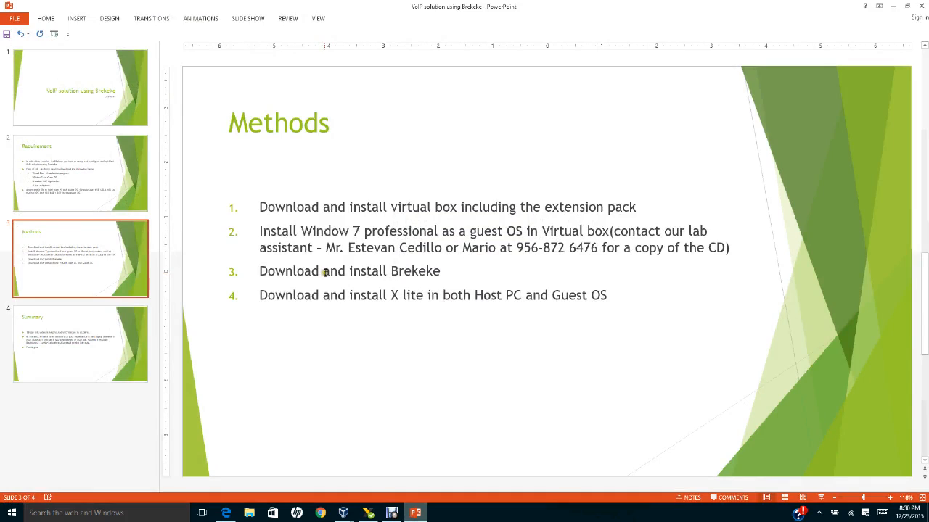
{"action": "mouse_move", "coordinate": [389, 287]}
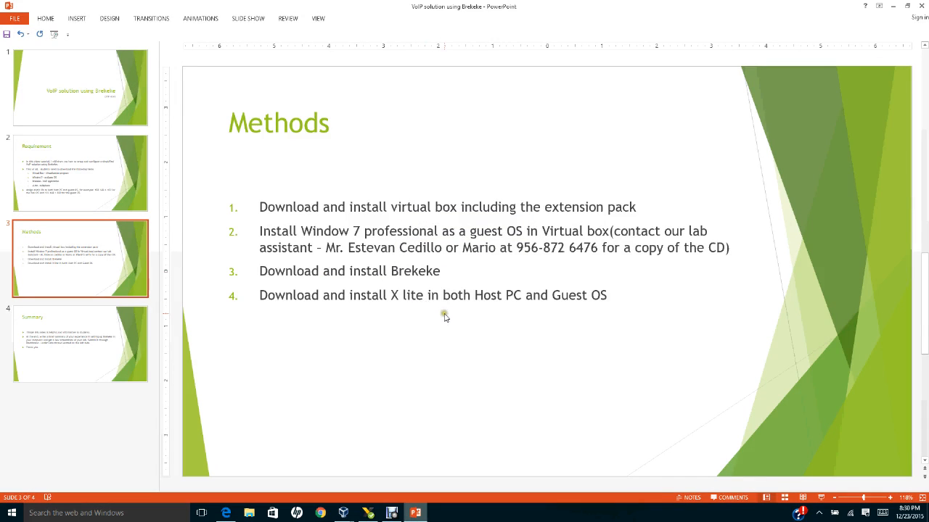
{"action": "mouse_move", "coordinate": [447, 315]}
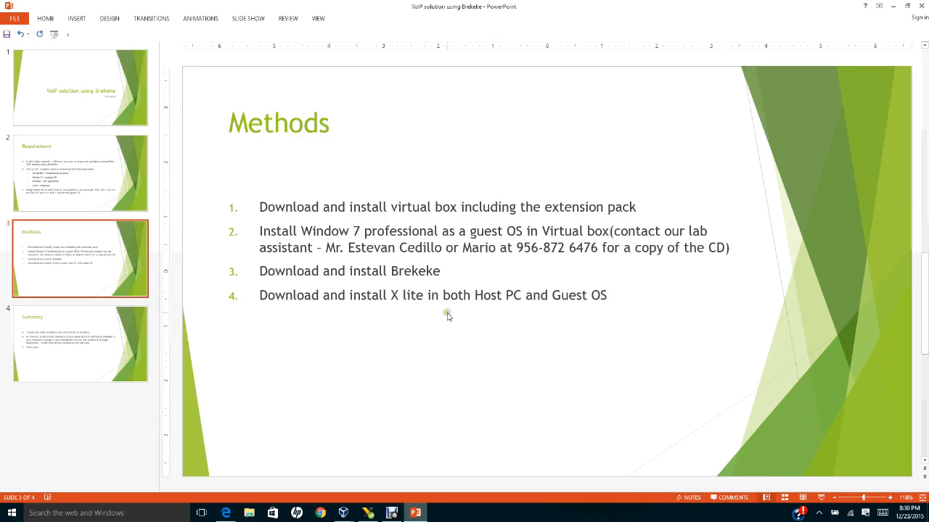
{"action": "mouse_move", "coordinate": [527, 307]}
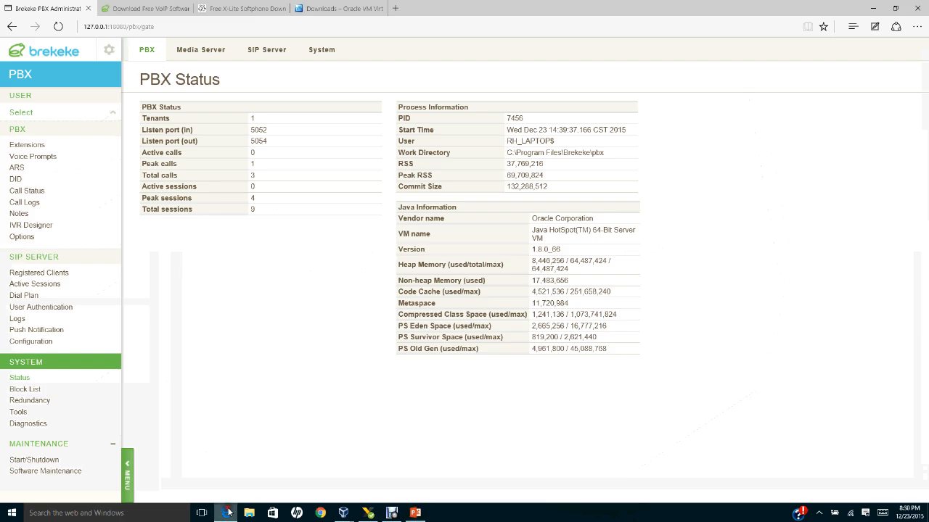
Show the CounterPath page's X-Lite 4.9.2 download buttons for Windows and Mac, then return to PowerPoint.
{"action": "left_click", "coordinate": [242, 8]}
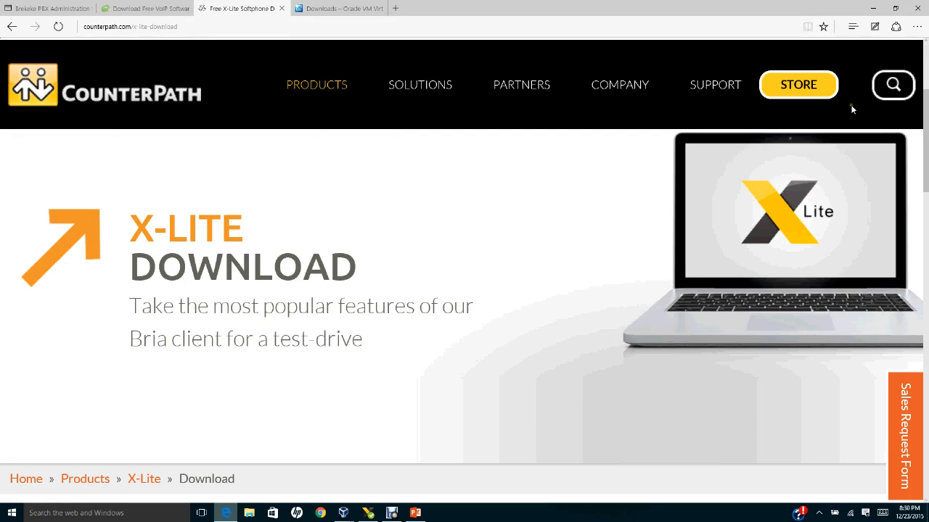
{"action": "scroll", "scroll_direction": "down", "scroll_amount": 3}
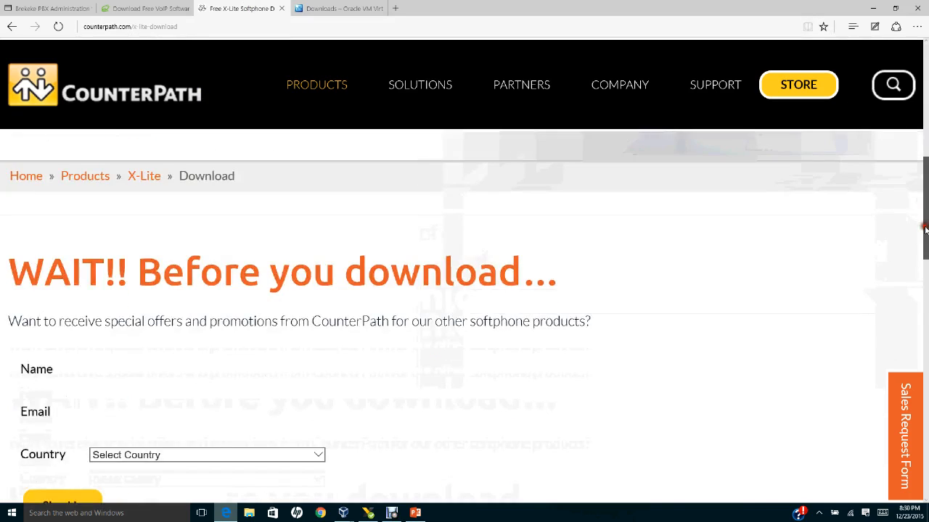
{"action": "scroll", "scroll_direction": "down", "scroll_amount": 3}
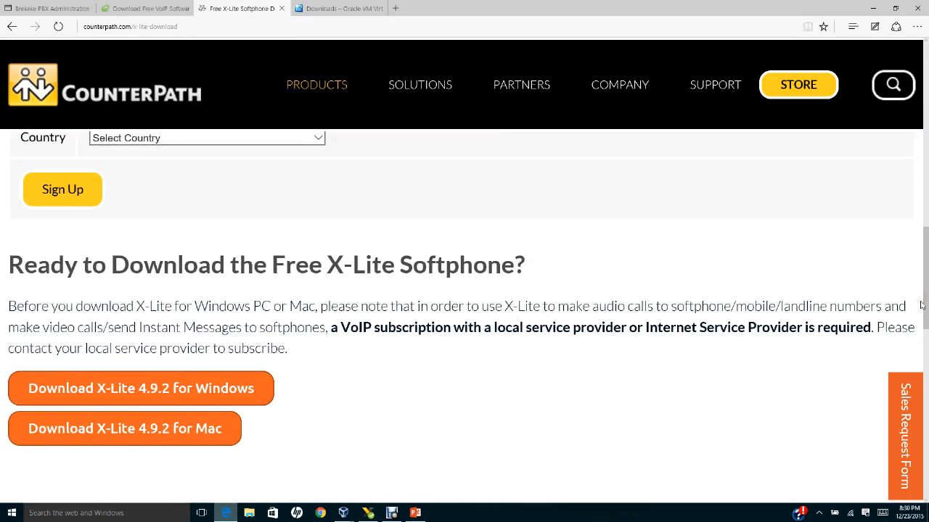
{"action": "mouse_move", "coordinate": [178, 388]}
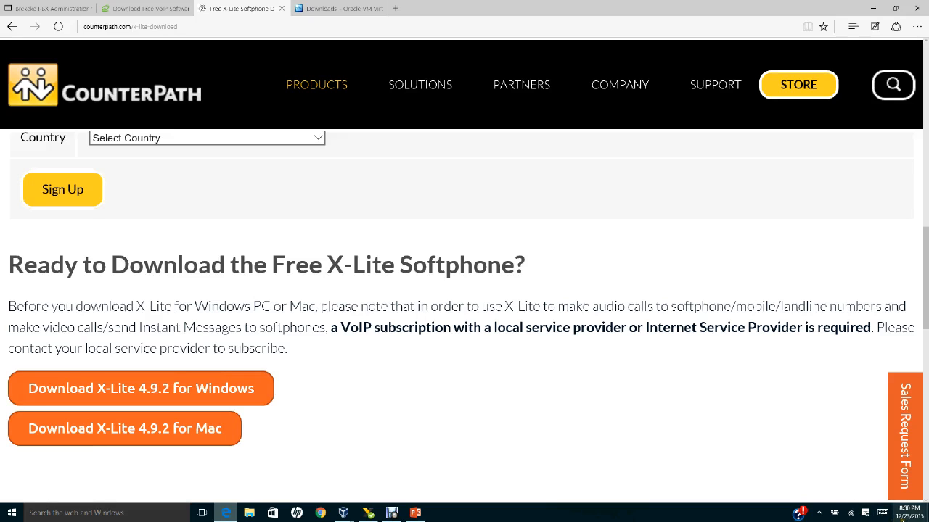
{"action": "mouse_move", "coordinate": [628, 482]}
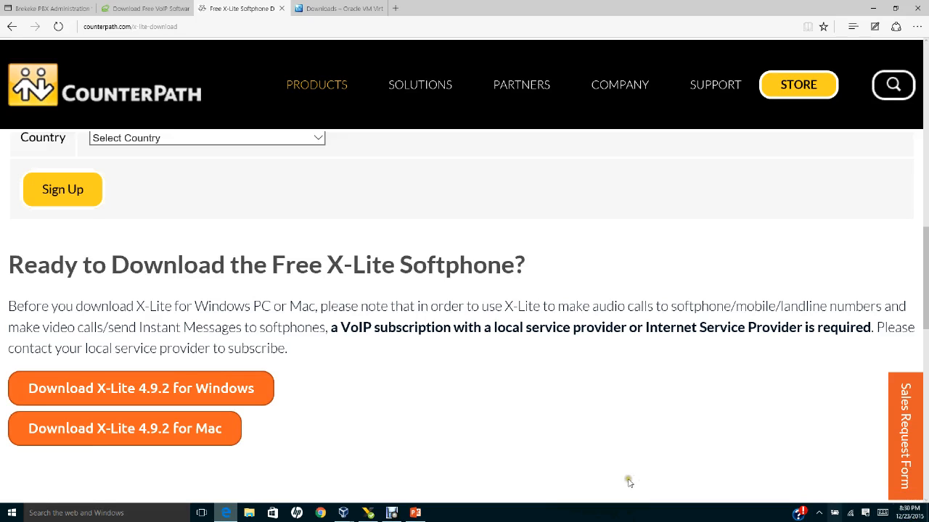
{"action": "mouse_move", "coordinate": [200, 395]}
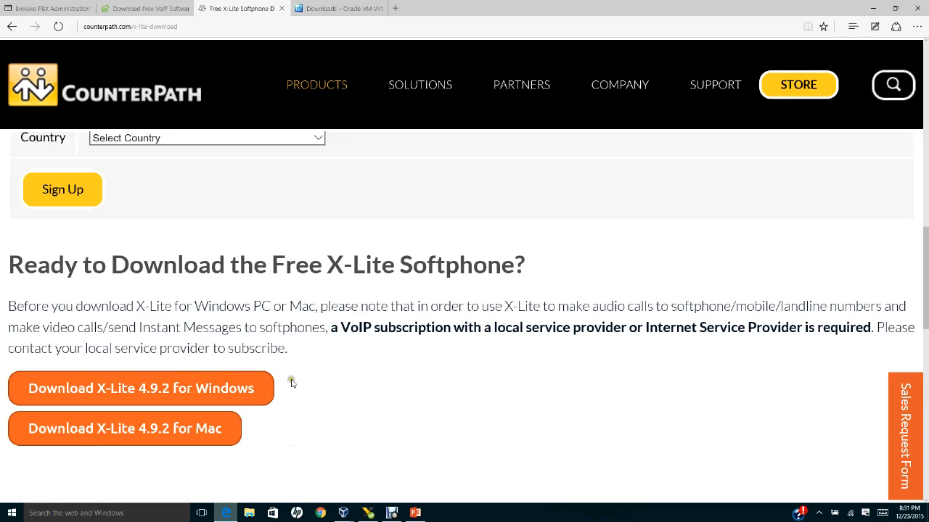
{"action": "left_click", "coordinate": [415, 513]}
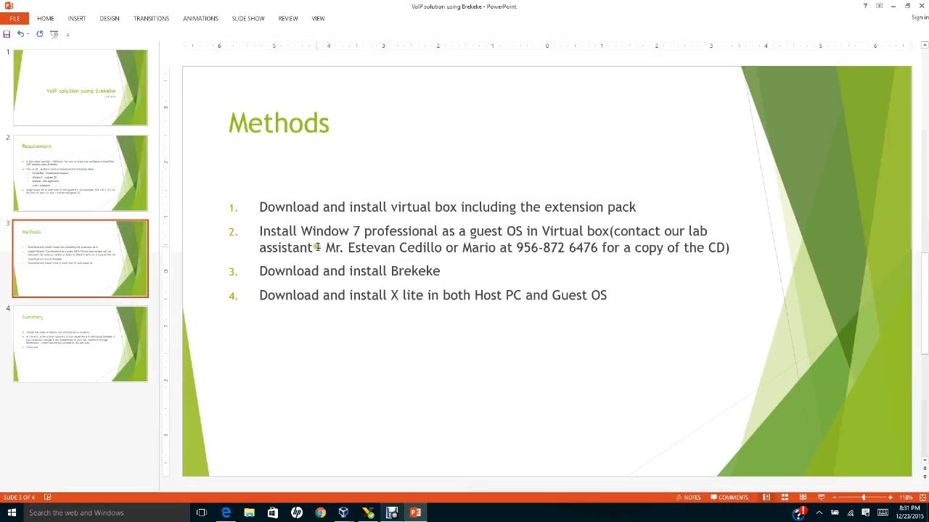
Step through the Requirement and Methods slides and land on the Summary slide.
{"action": "left_click", "coordinate": [80, 172]}
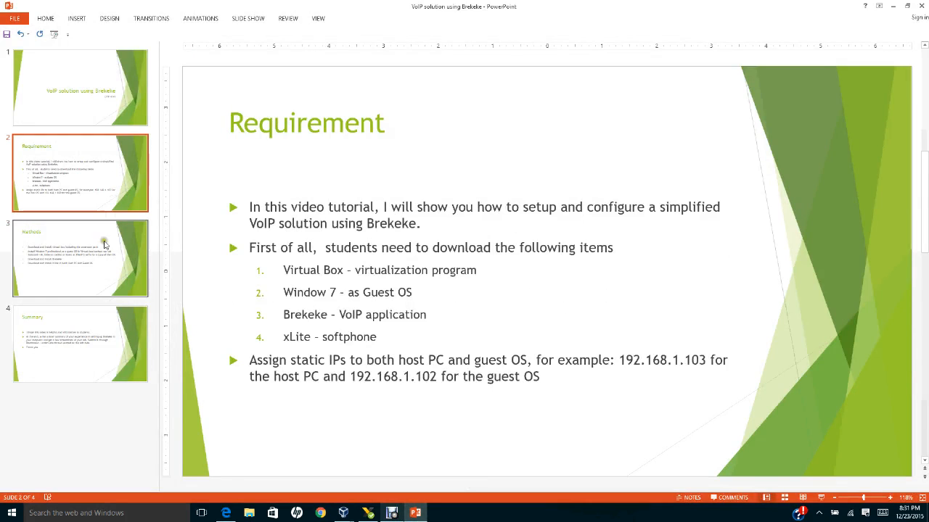
{"action": "left_click", "coordinate": [80, 258]}
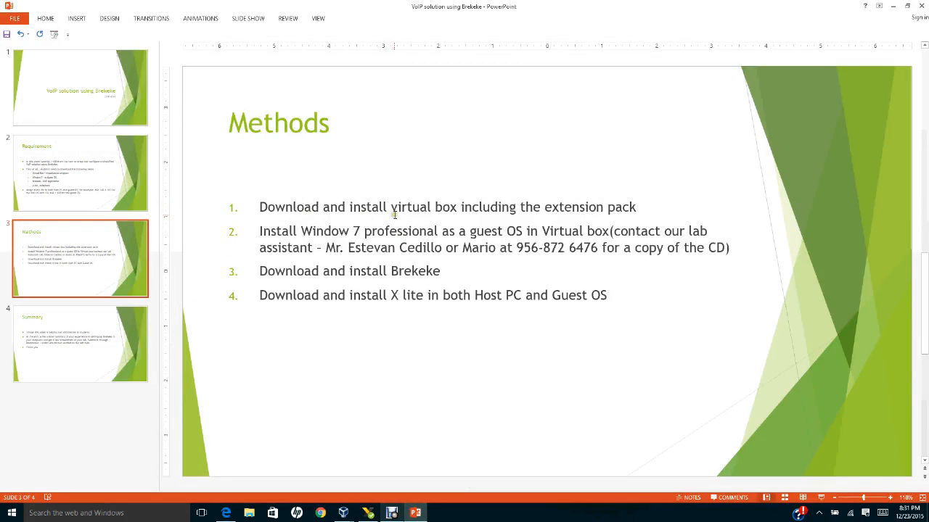
{"action": "mouse_move", "coordinate": [407, 218]}
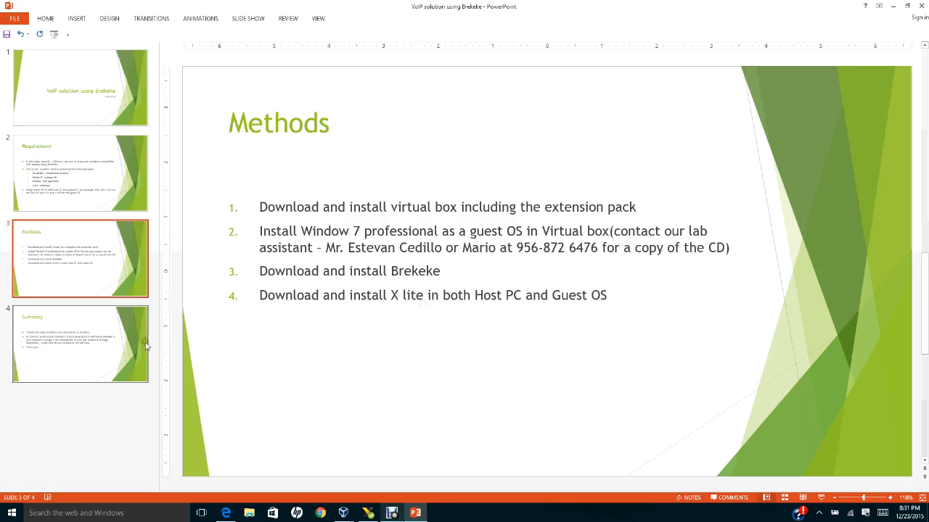
{"action": "left_click", "coordinate": [80, 343]}
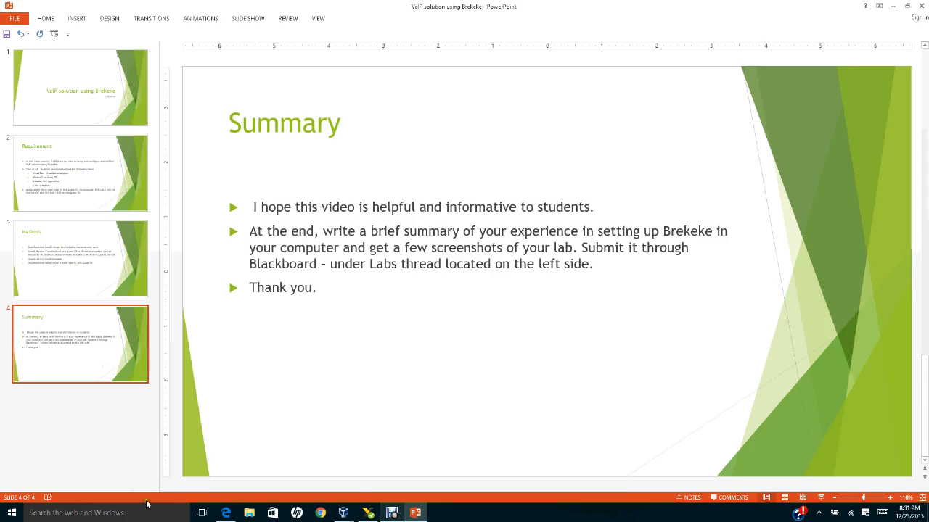
{"action": "left_click", "coordinate": [392, 513]}
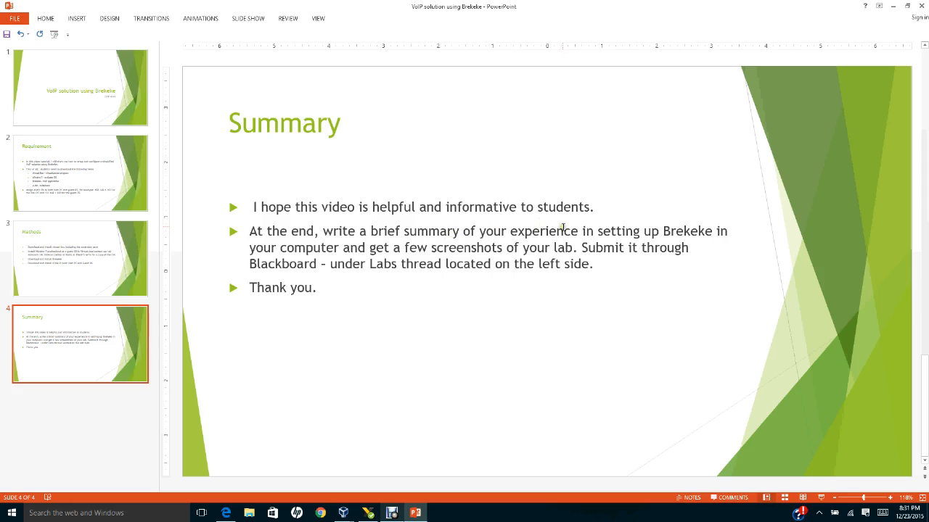
{"action": "mouse_move", "coordinate": [406, 292]}
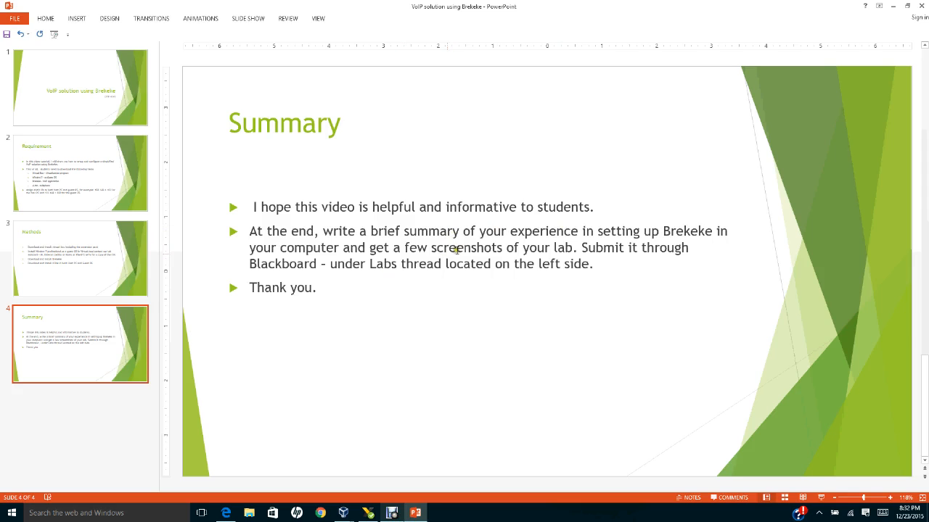
{"action": "mouse_move", "coordinate": [646, 238]}
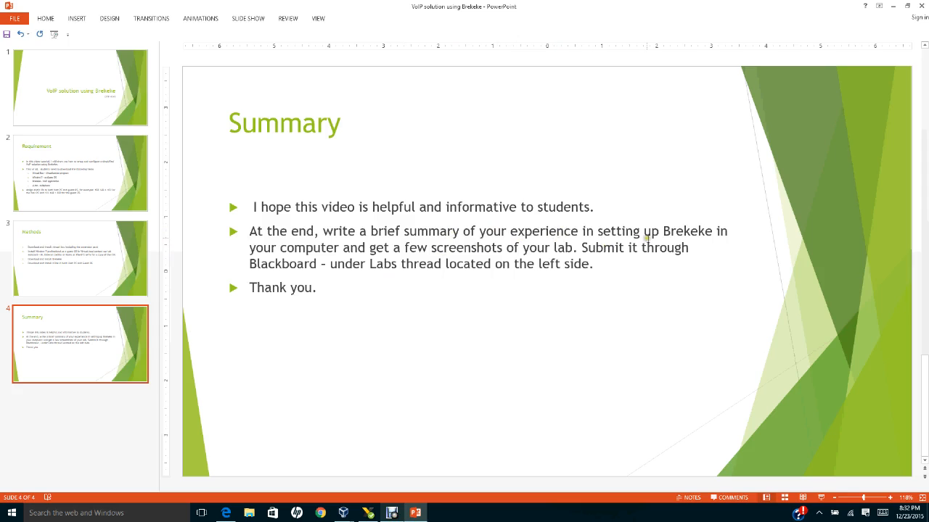
{"action": "mouse_move", "coordinate": [515, 309]}
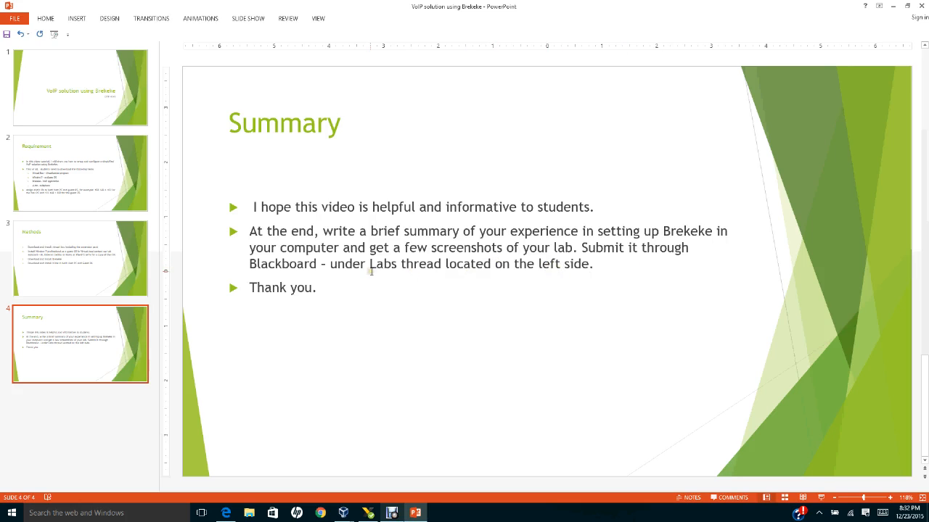
{"action": "mouse_move", "coordinate": [494, 276]}
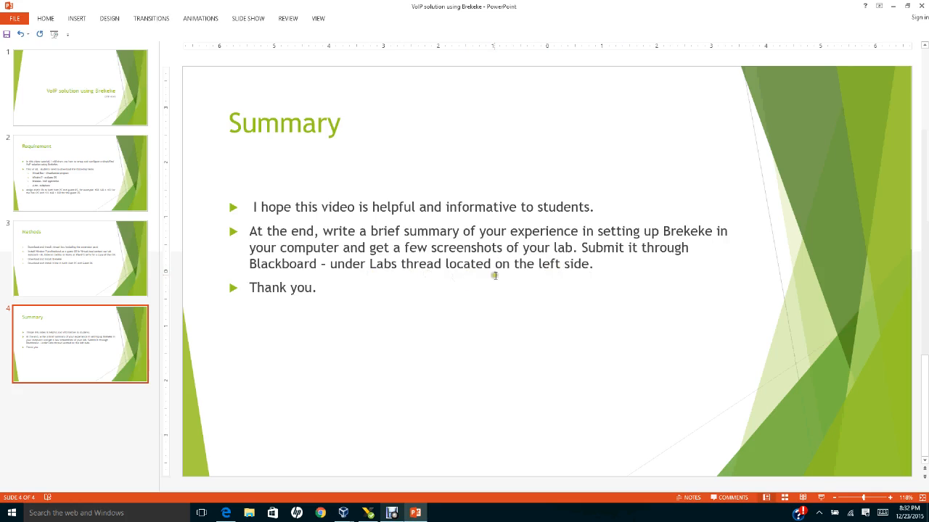